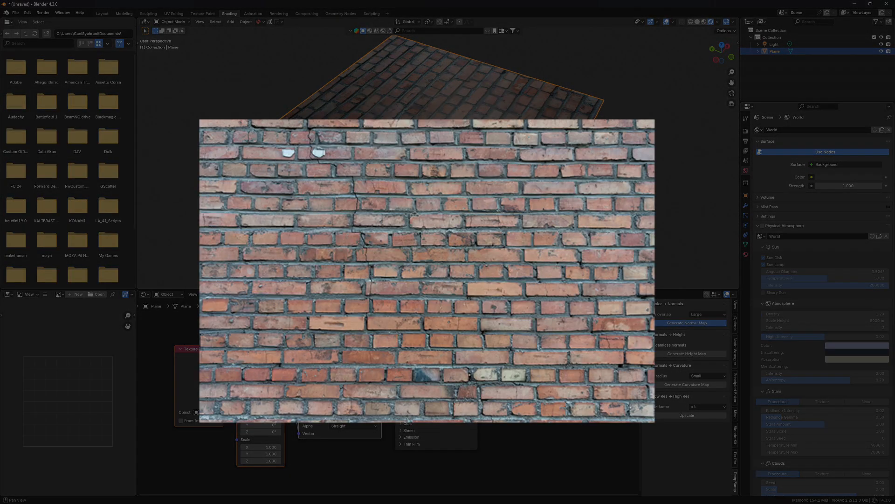
Step: Reach the DeepBump GitHub page and reveal its Code download options
click(686, 323)
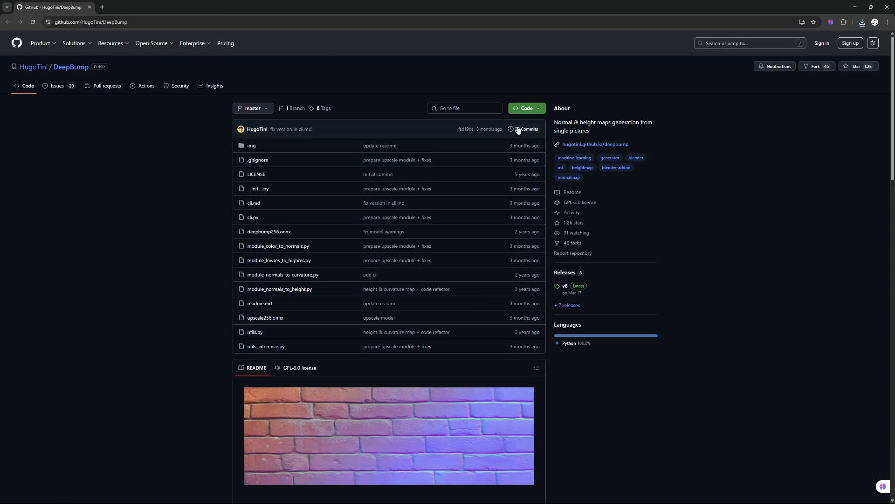
click(525, 109)
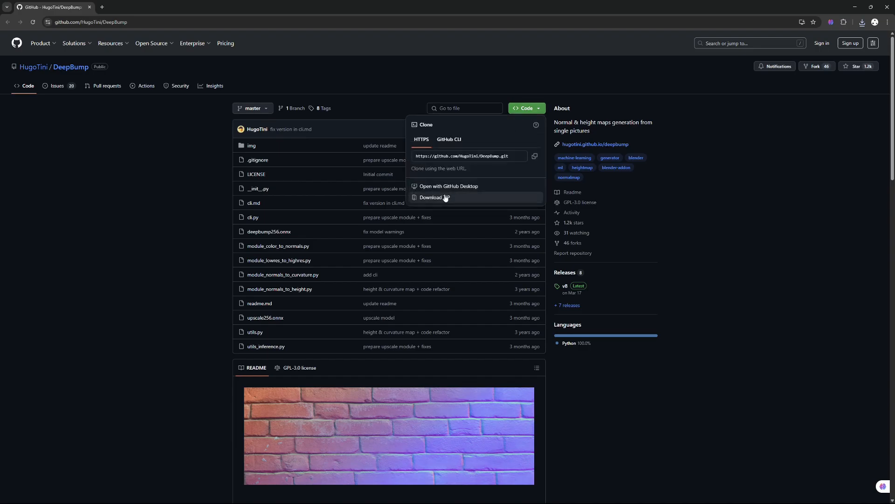
mouse_move(439, 202)
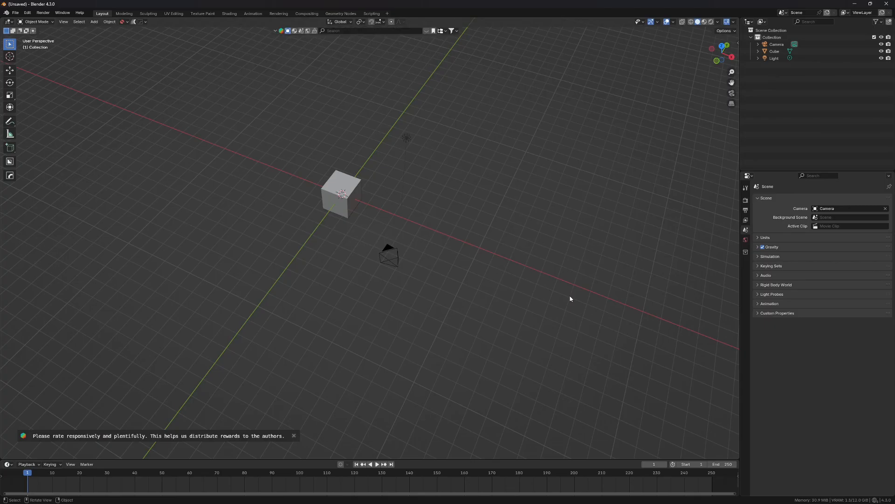
Step: Start an add-on install from disk via Preferences > Add-ons
click(27, 13)
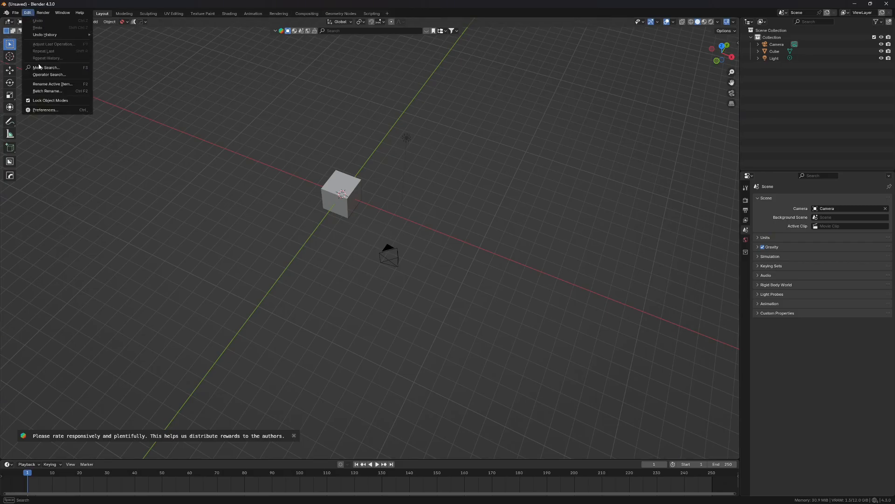
click(44, 110)
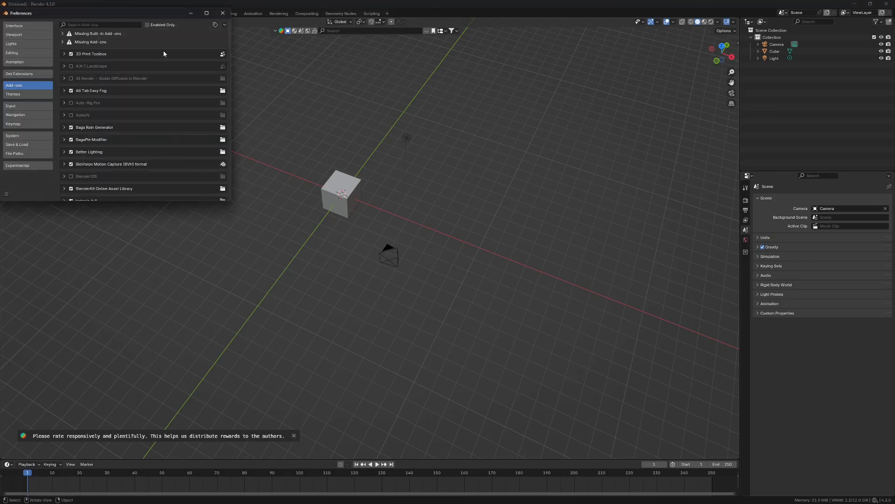
click(223, 24)
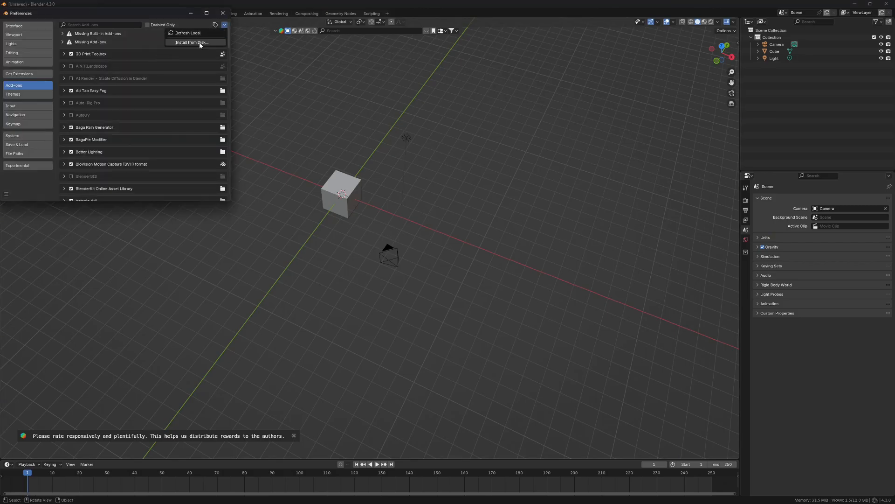
click(192, 42)
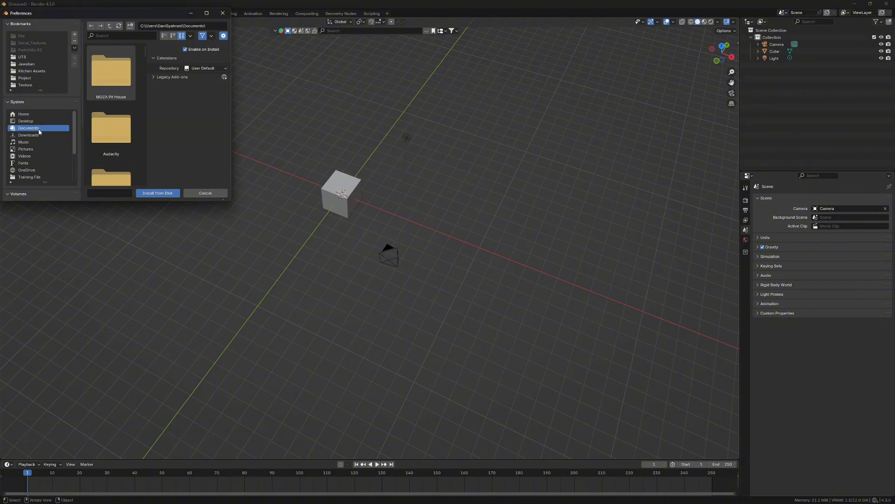
Step: Install the DeepBump zip from Downloads and expand its add-on entry
click(28, 134)
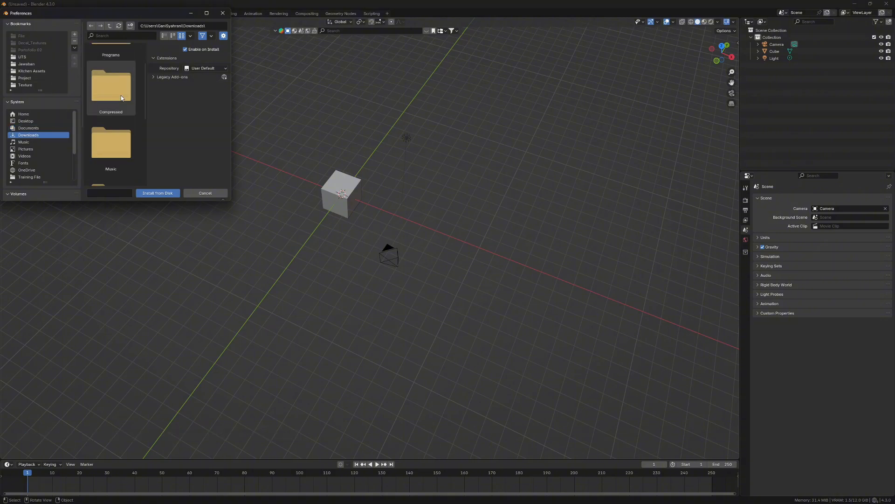
scroll(down, 3)
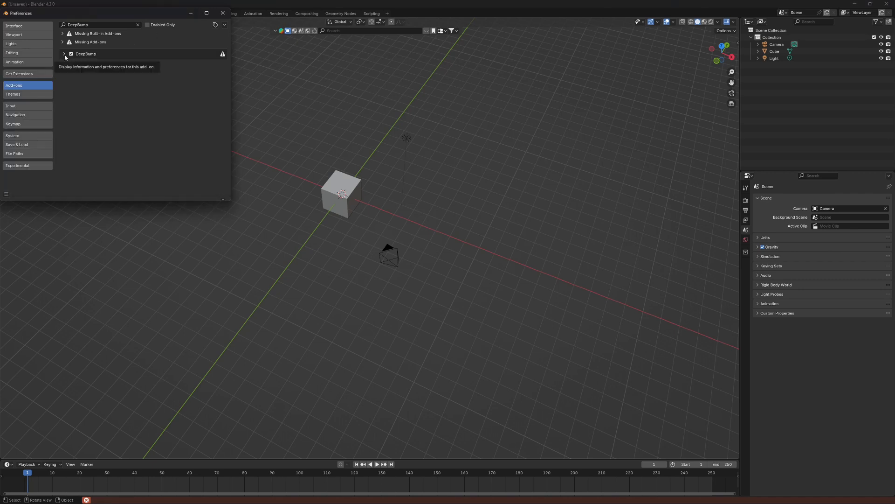
click(64, 54)
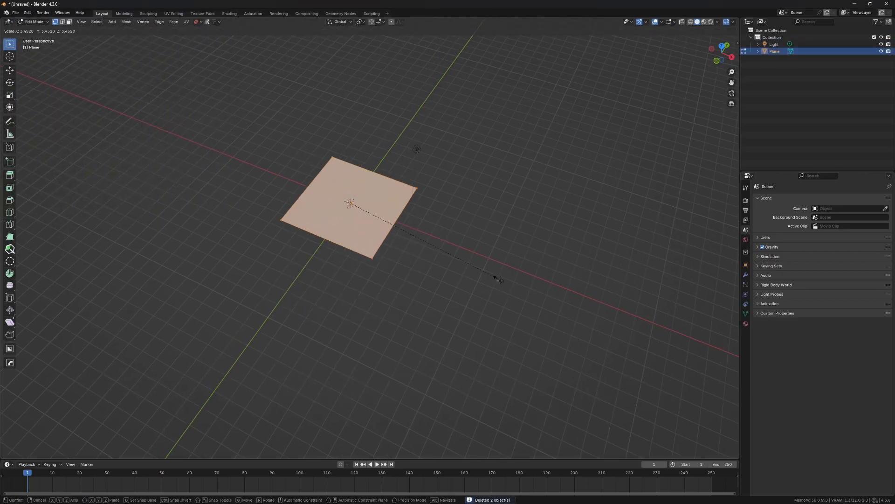
Step: Scale up the new plane and load the Regular City Brick JPG as its image texture
click(230, 13)
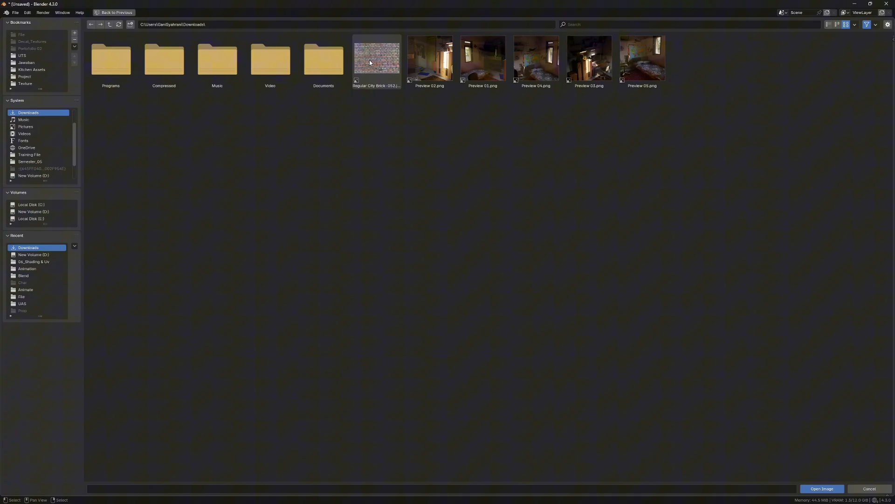
click(821, 488)
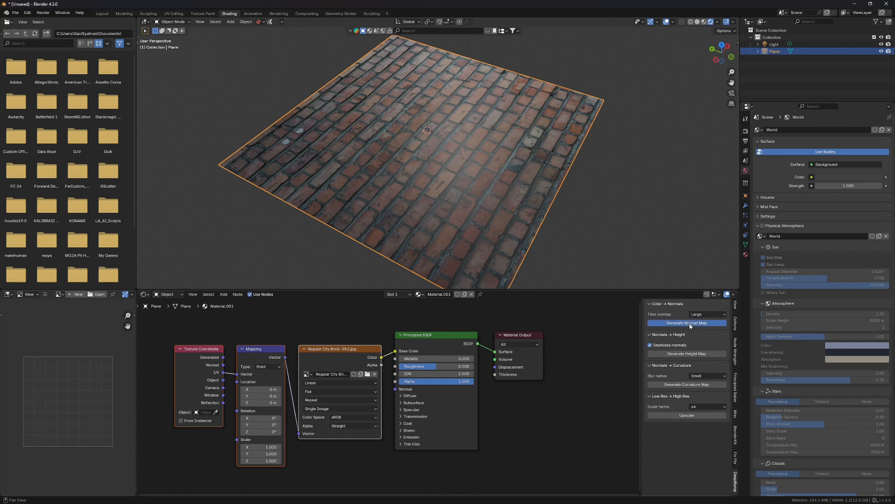
Step: Generate a DeepBump normal map and wire it through a Normal Map node toward the BSDF
click(686, 323)
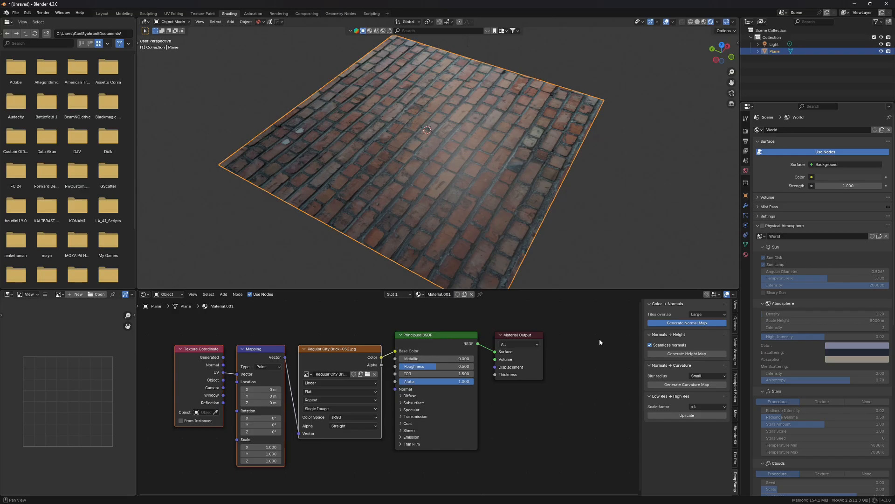
mouse_move(600, 341)
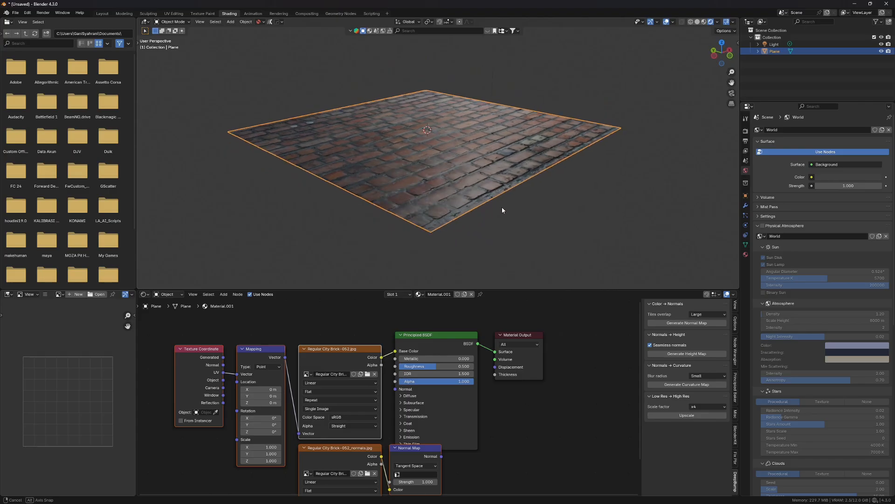
drag(503, 210, 530, 223)
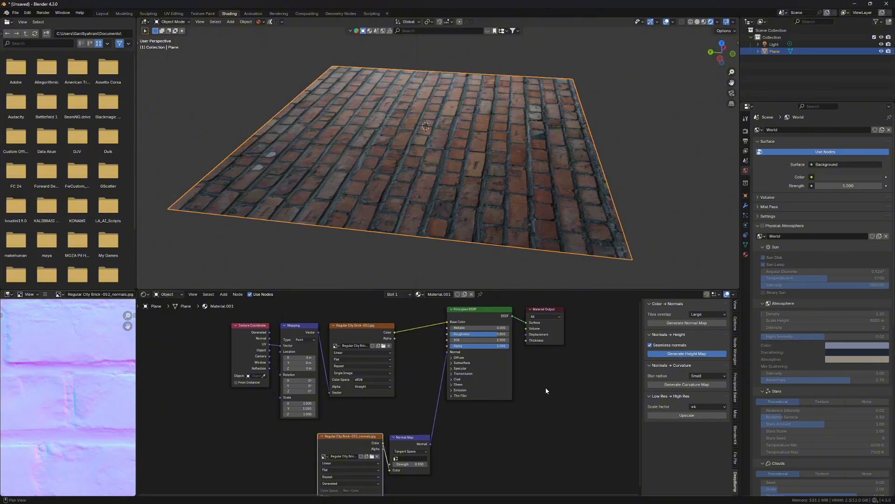
mouse_move(546, 388)
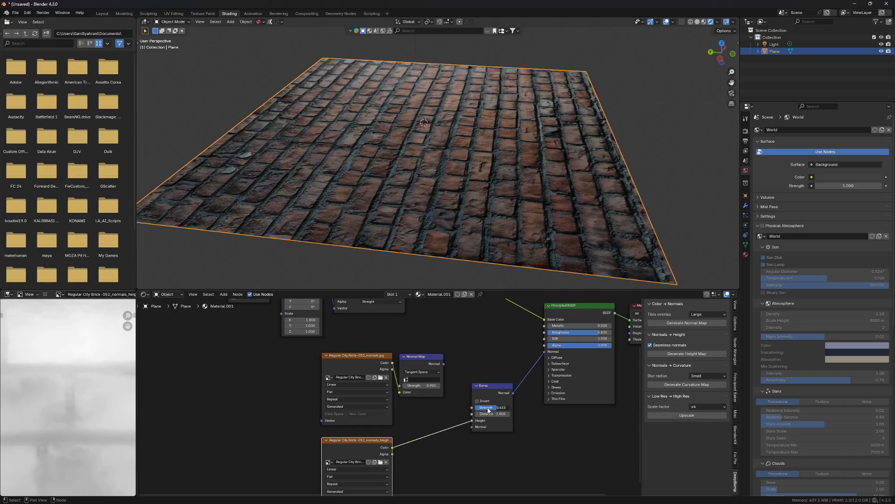
Step: Drag the Bump node's Strength value lower for subtler relief
drag(501, 407, 485, 408)
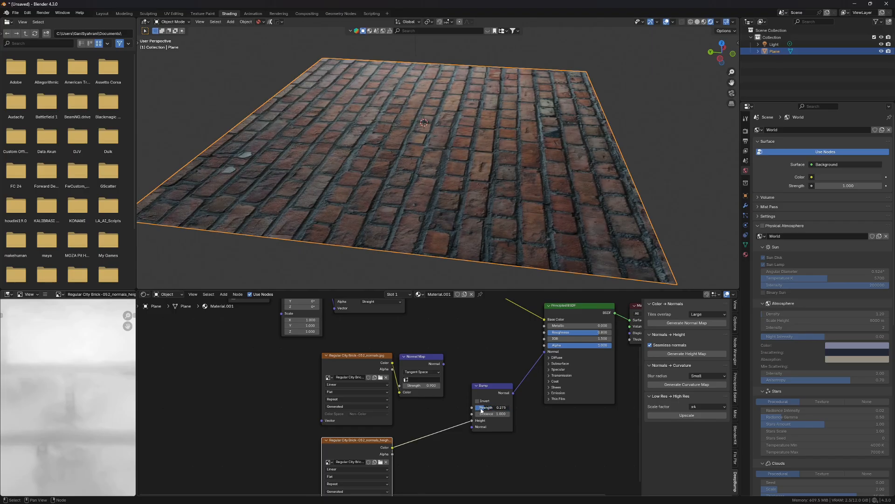
drag(490, 408, 503, 408)
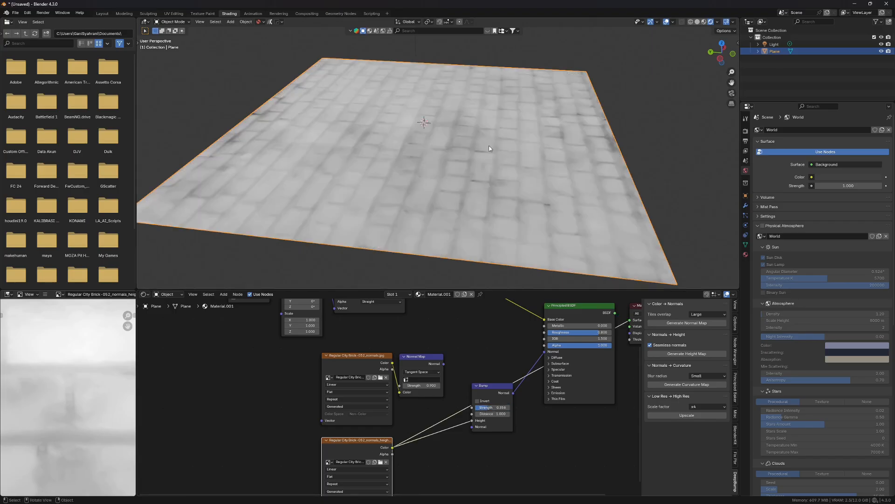